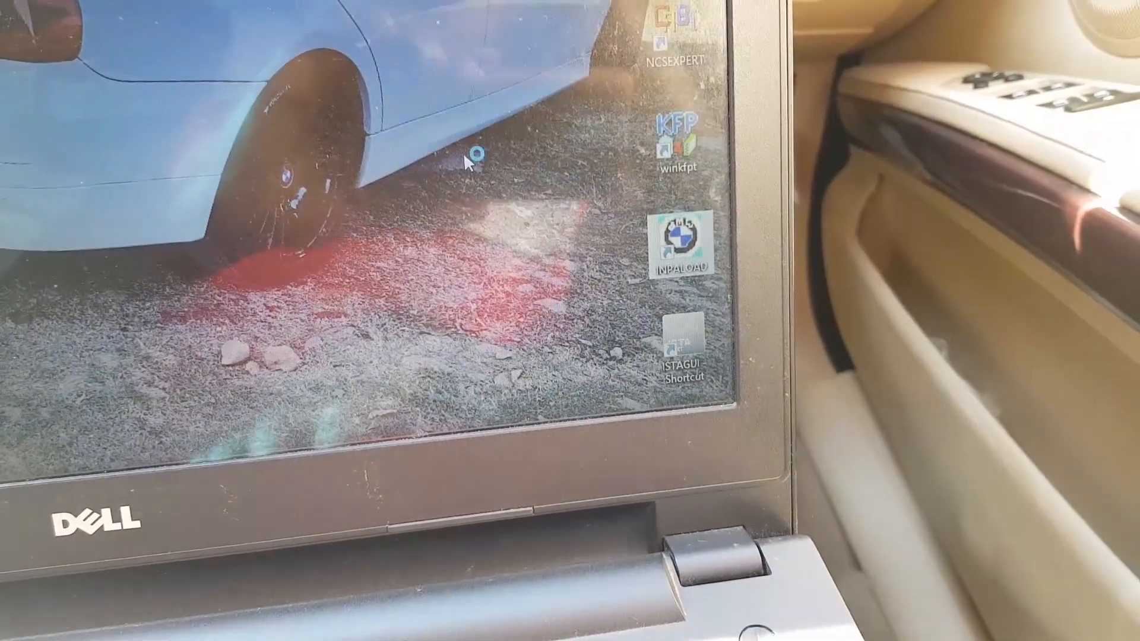
Launch ISTA+ from the ISTAGUI desktop shortcut
double_click(683, 240)
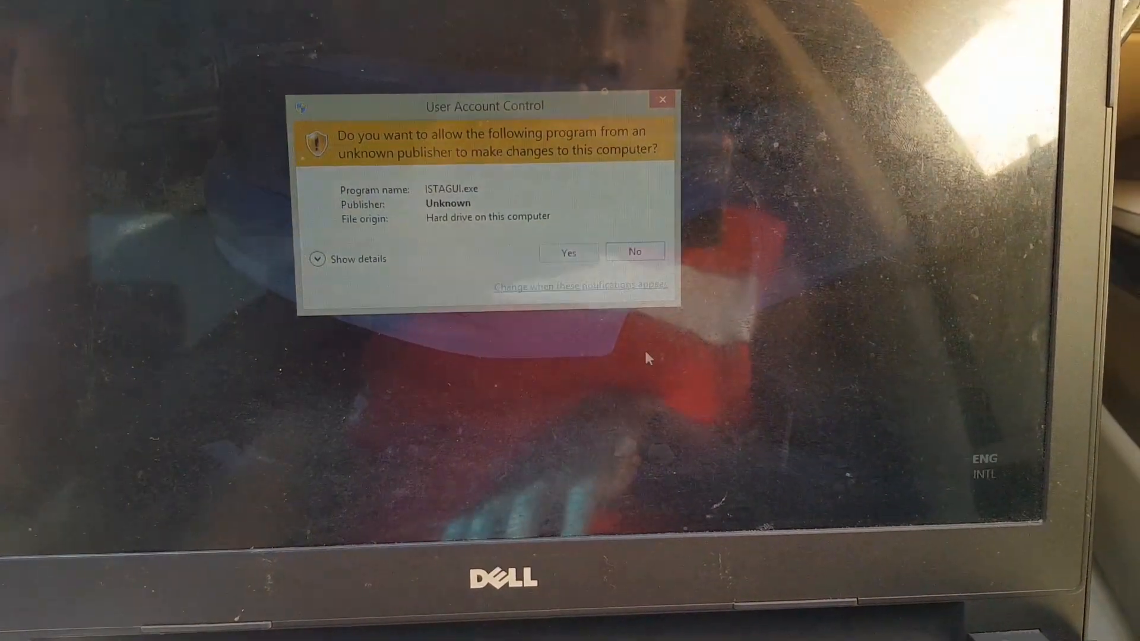
Allow ISTAGUI.exe to run in the User Account Control prompt
click(568, 251)
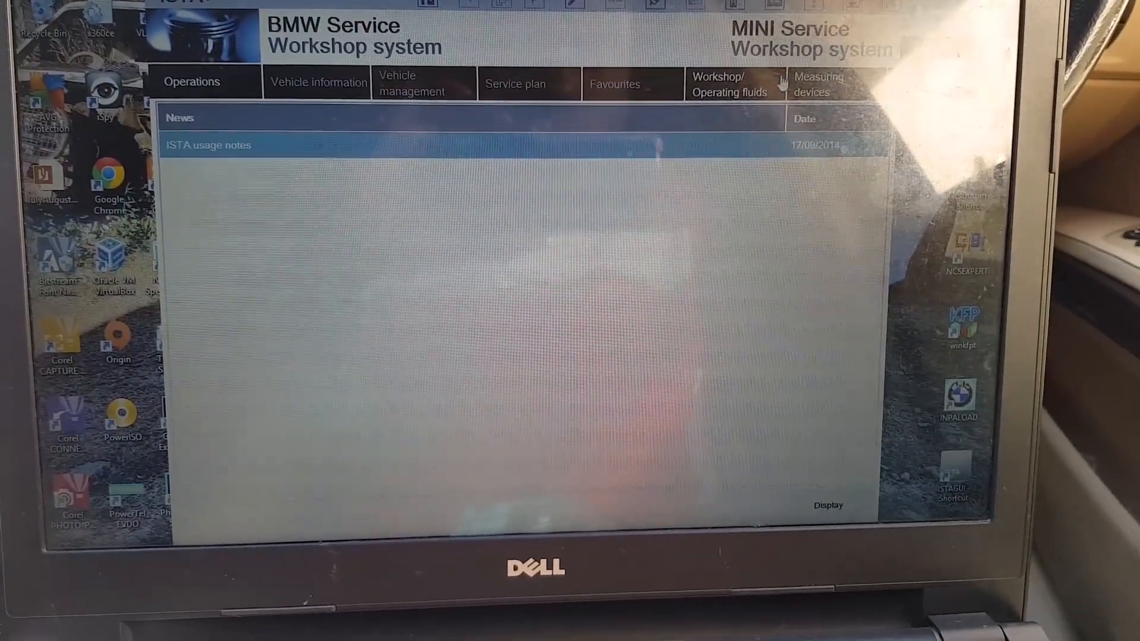
Open Administration client settings showing British English, BMW / MINI and 6-month news
click(819, 84)
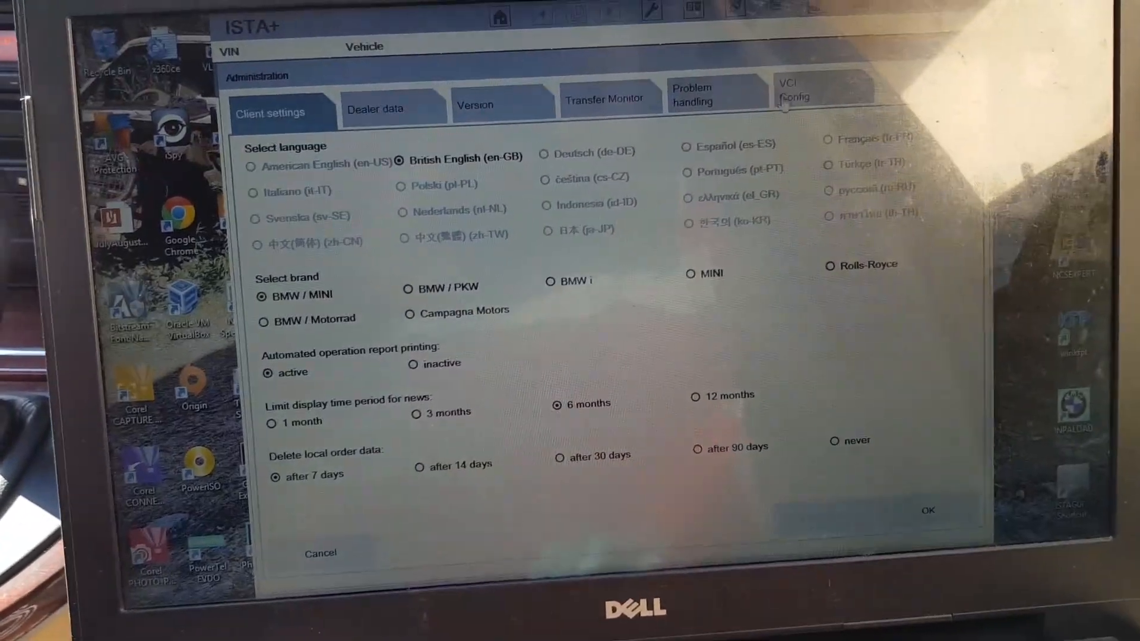
Confirm Ediabas default settings in VCI Config and return to the VIN screen
click(792, 92)
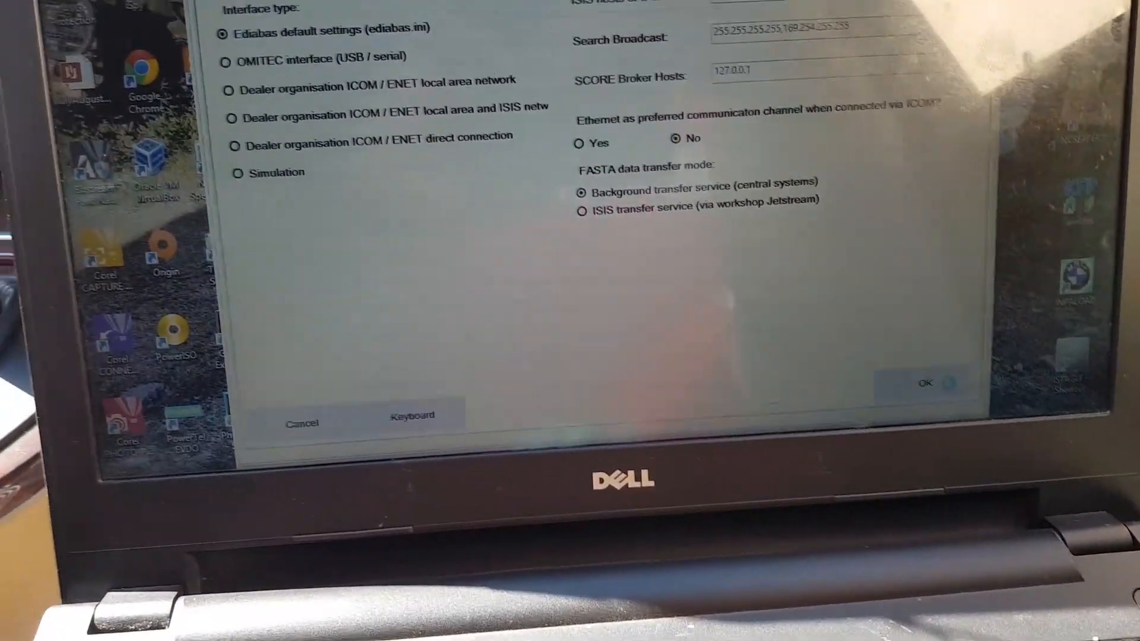
click(923, 382)
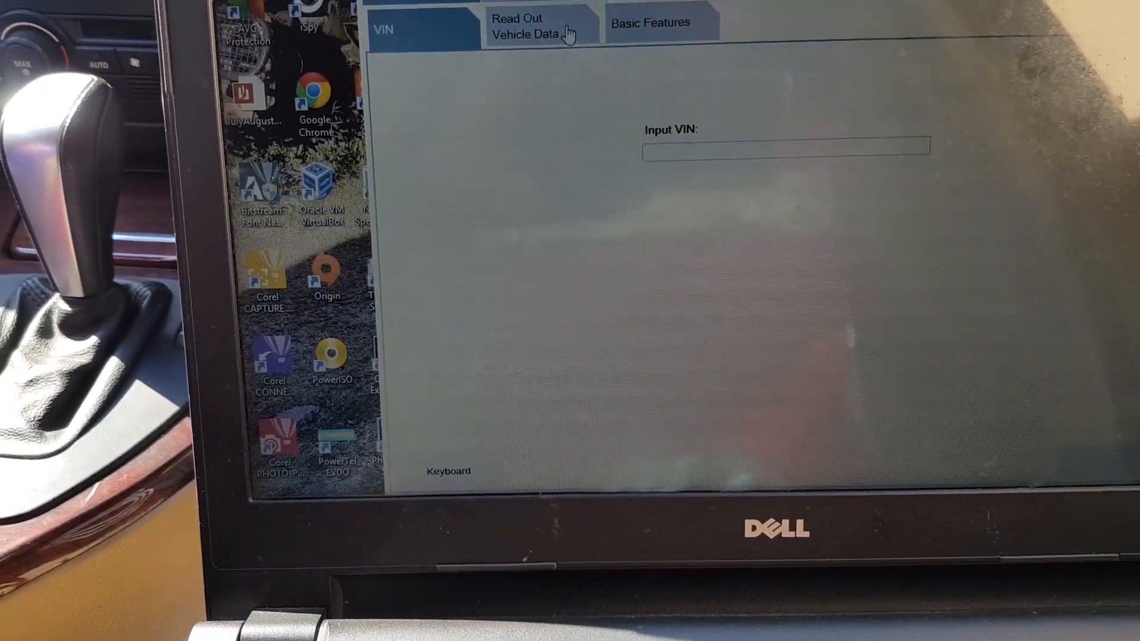
Read out vehicle data to identify the connected BMW E90
click(542, 25)
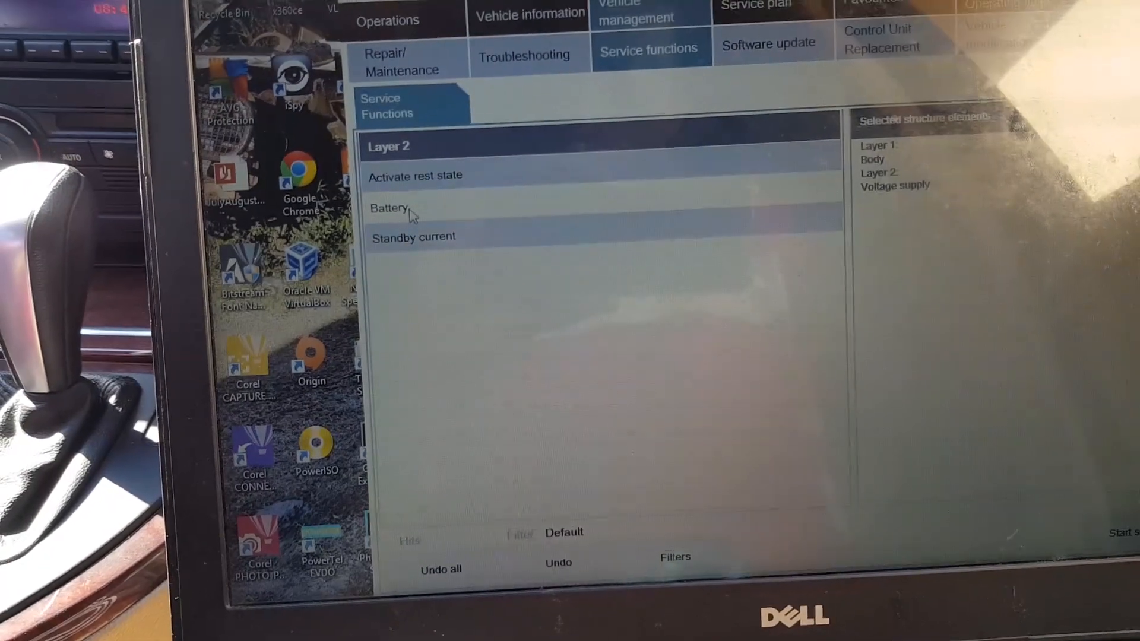
Open Battery service functions and select Register battery replacement
click(389, 207)
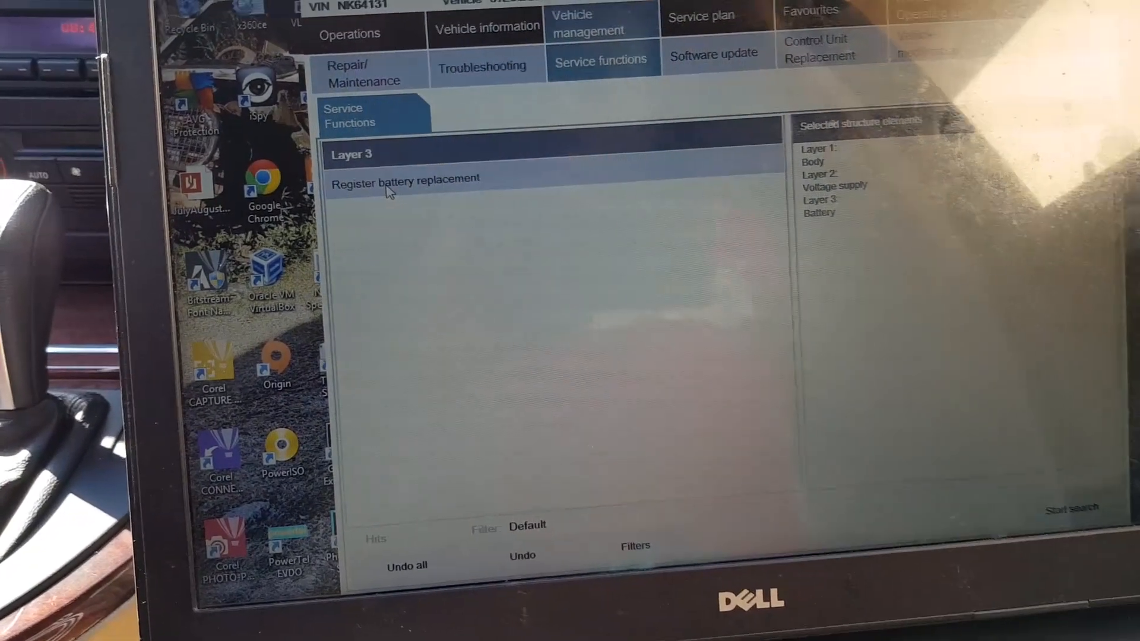
click(405, 181)
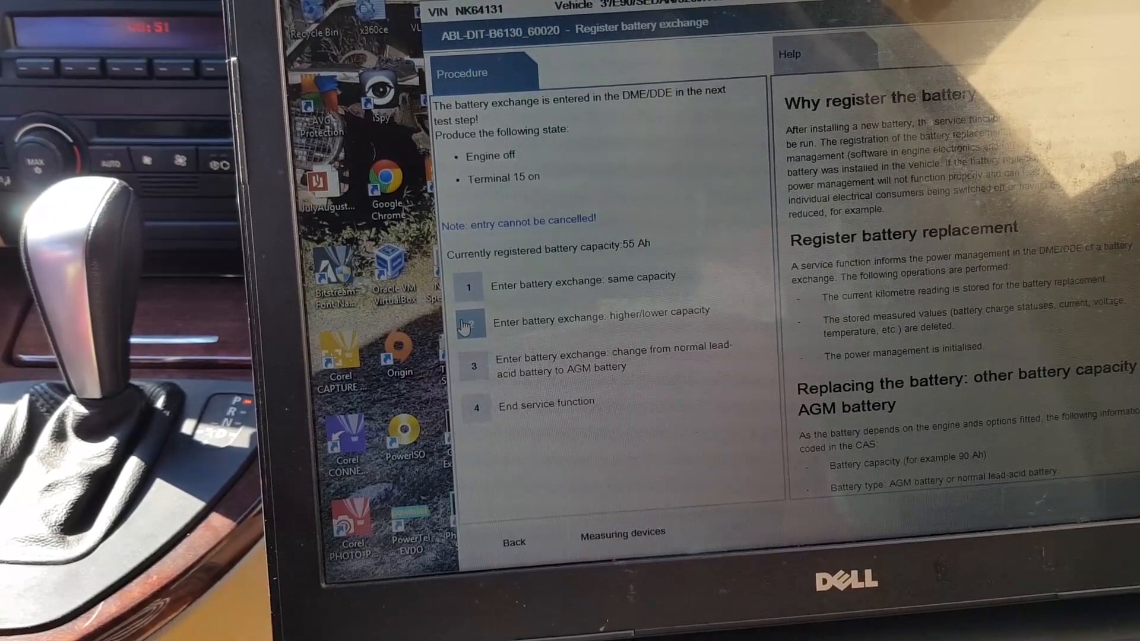
Choose option 2, battery exchange with higher/lower capacity than 55 Ah
click(469, 322)
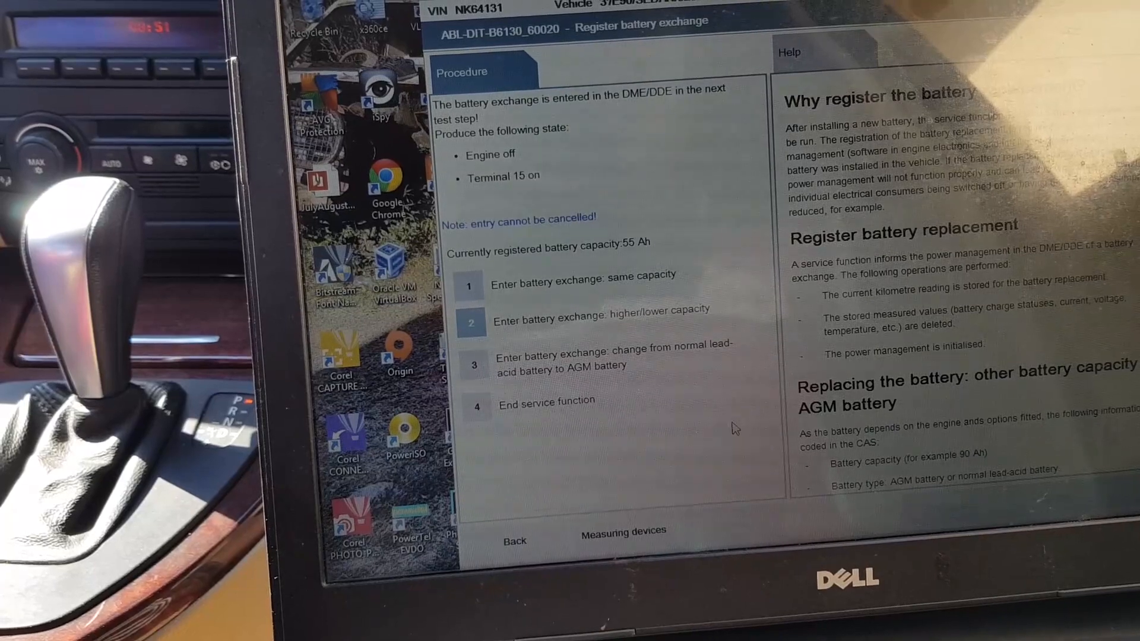